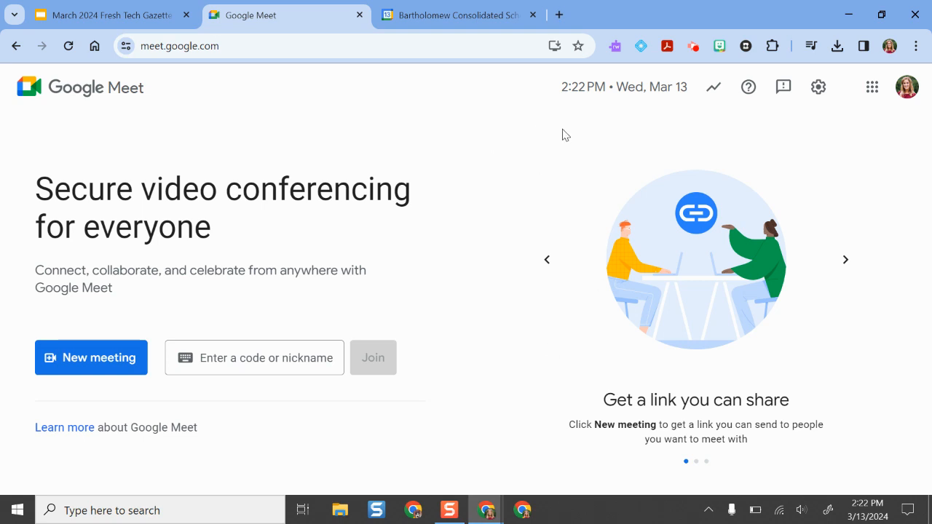
mouse_move(362, 167)
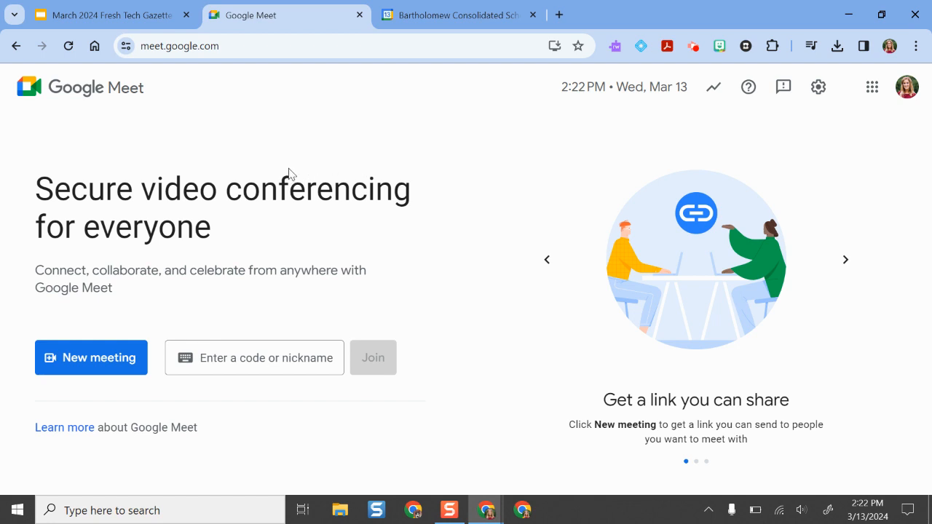
mouse_move(313, 158)
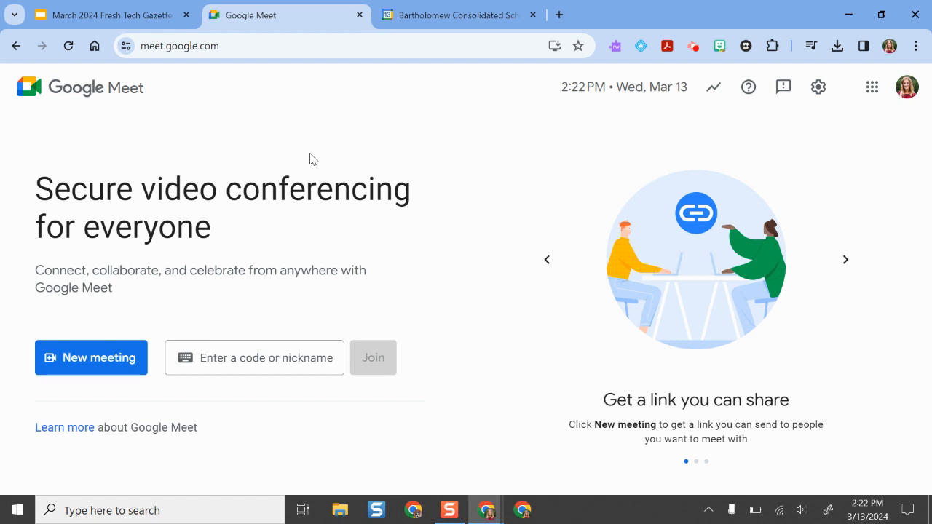
mouse_move(227, 128)
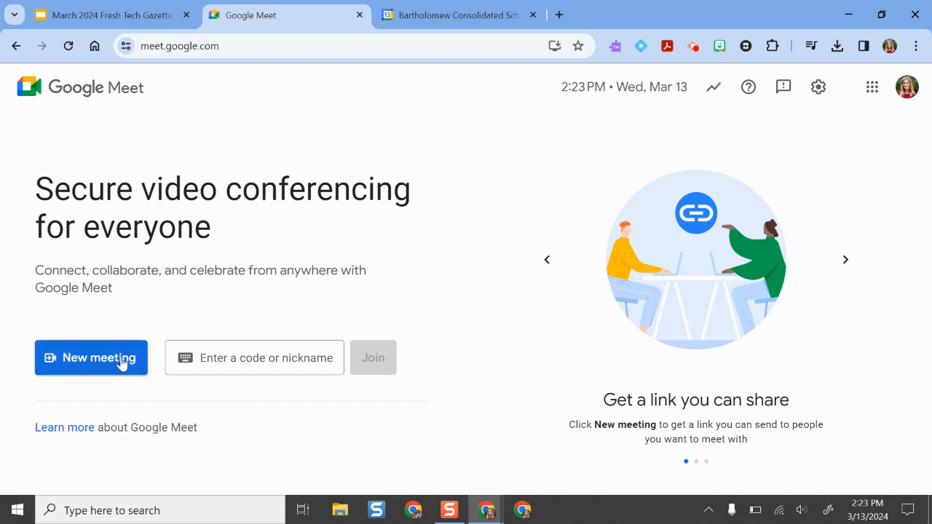
Open the New meeting menu on the Google Meet home page
click(91, 358)
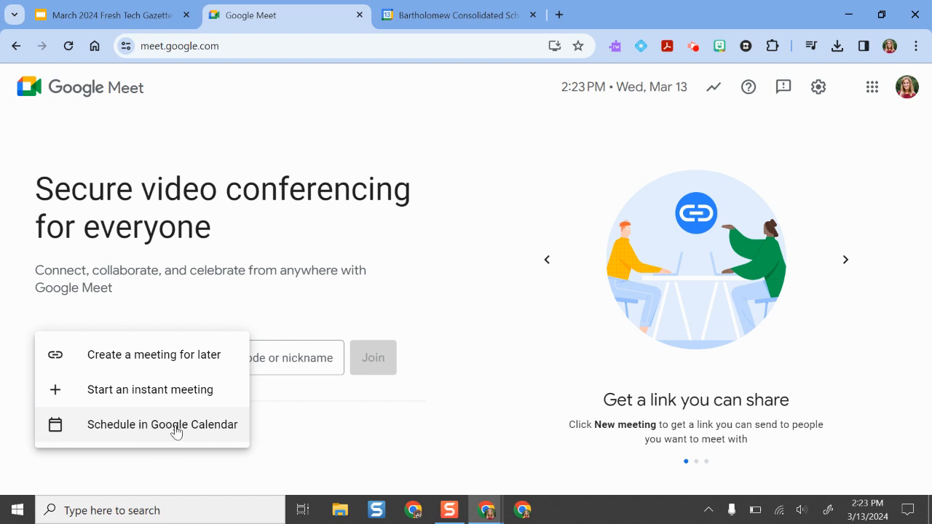
Schedule the meeting in Google Calendar, creating the 'Tech Titans Meeting Q3' event draft with a Meet link
click(161, 425)
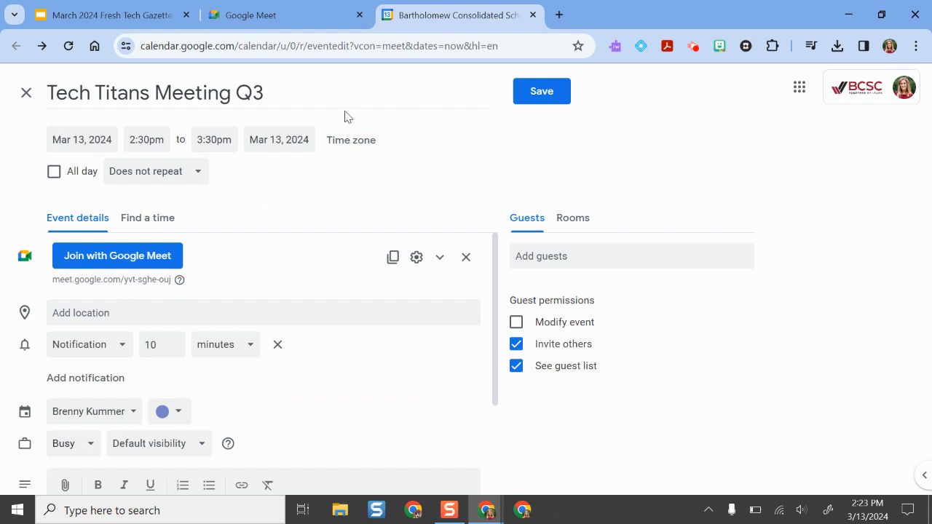
mouse_move(379, 138)
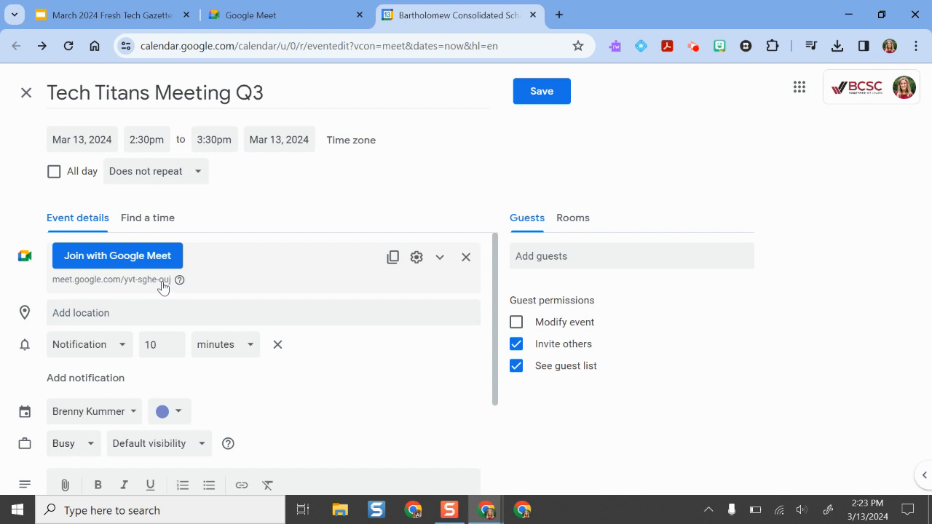
mouse_move(417, 258)
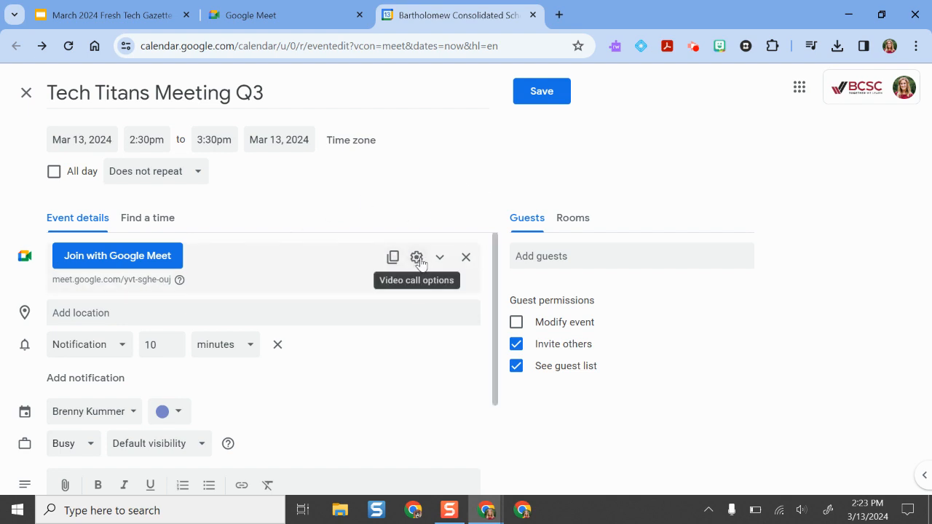
mouse_move(416, 259)
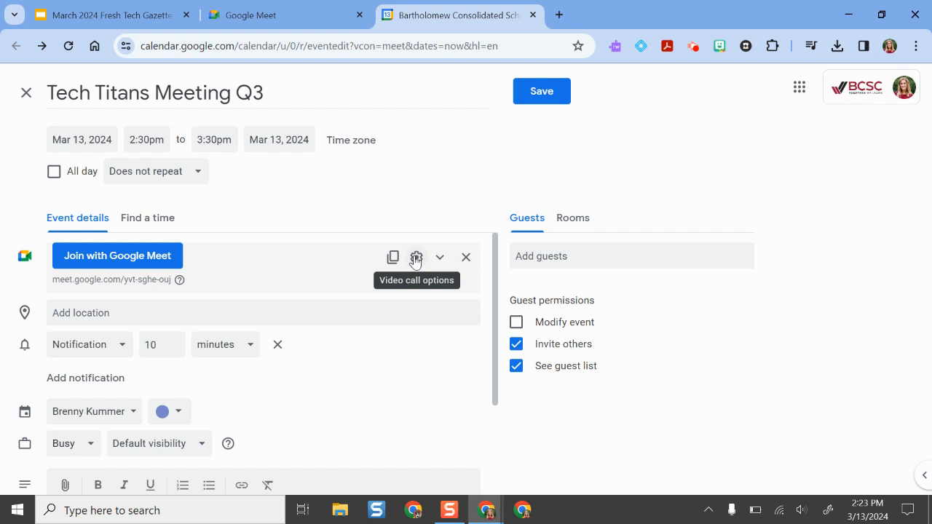
Open the event's Video call options and toggle the host-must-join-first setting
click(416, 257)
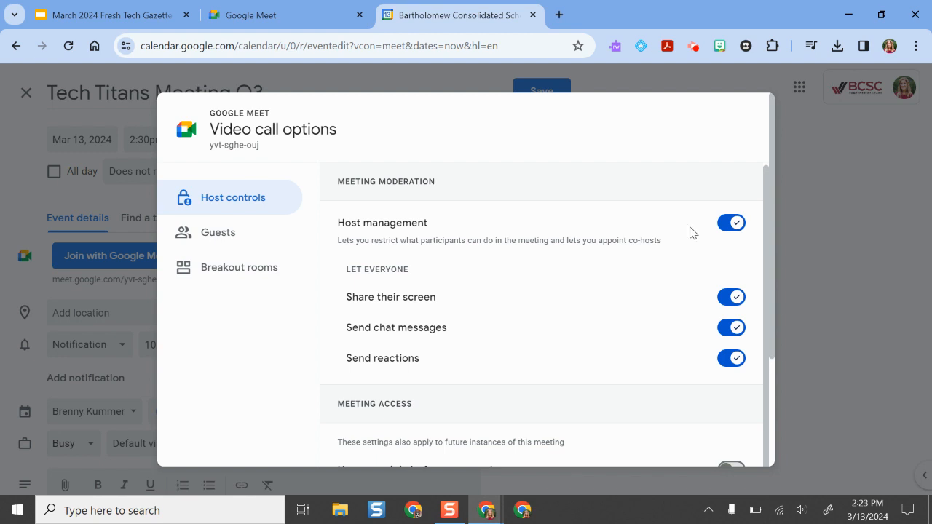
mouse_move(682, 219)
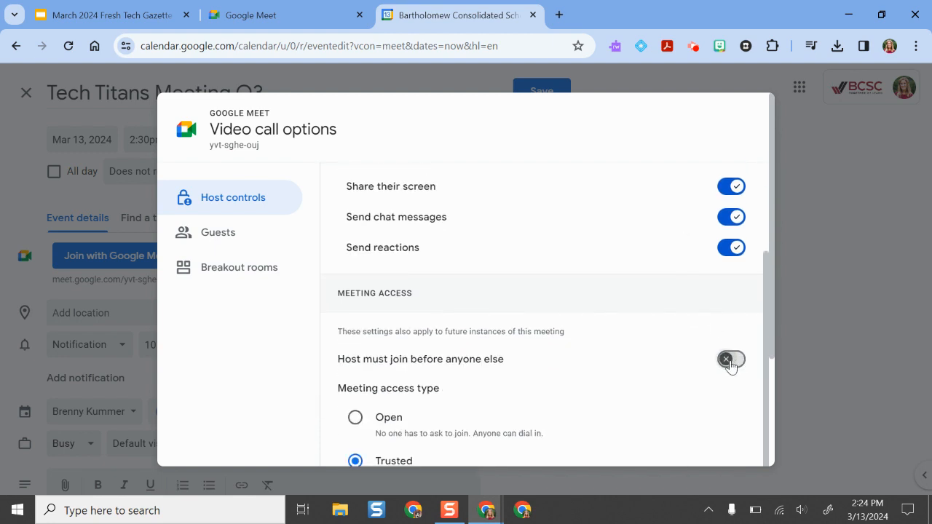
click(731, 359)
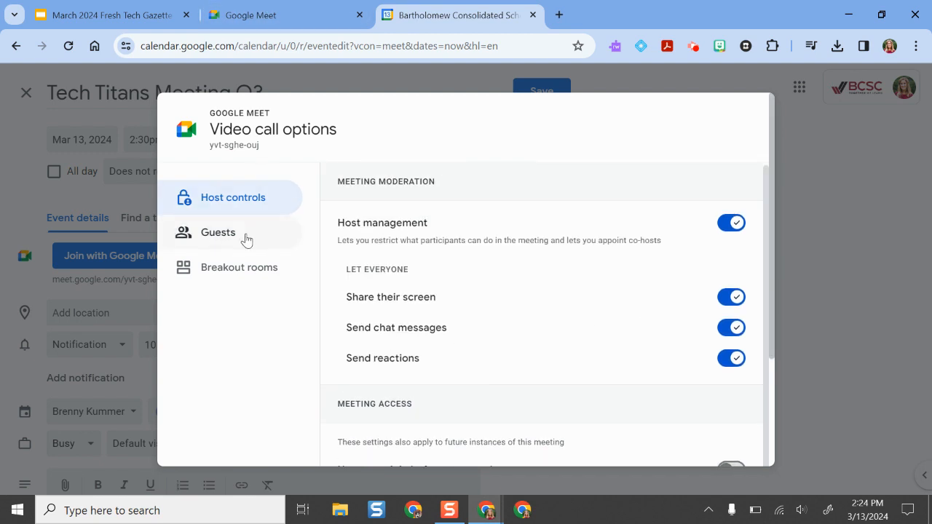
click(218, 232)
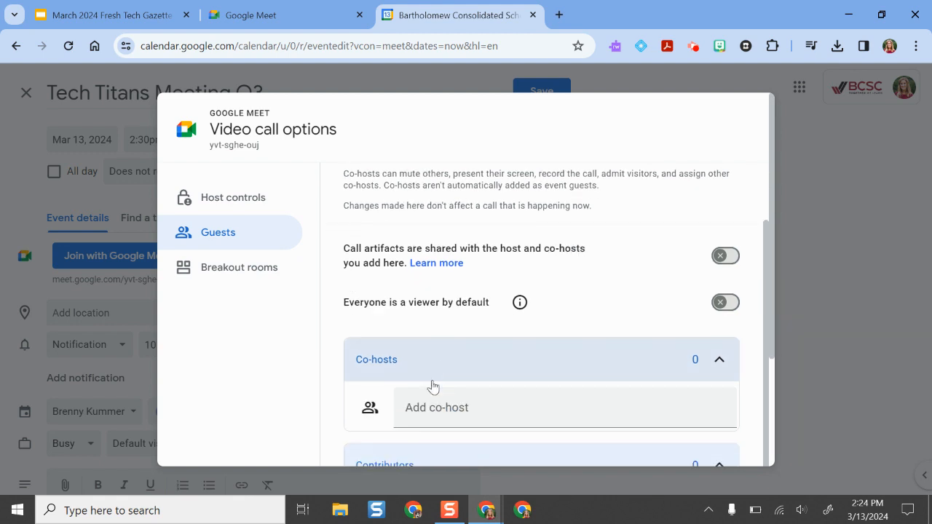
text(nick)
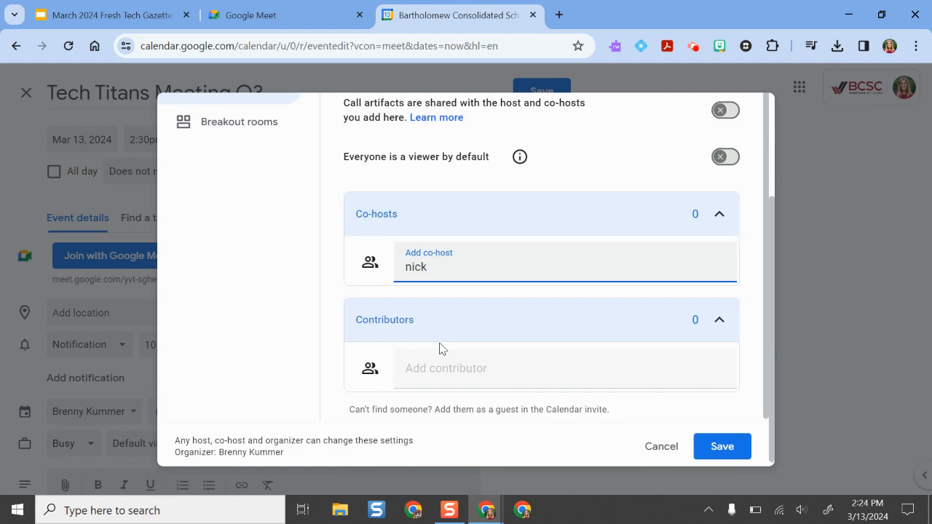
text(williamsn)
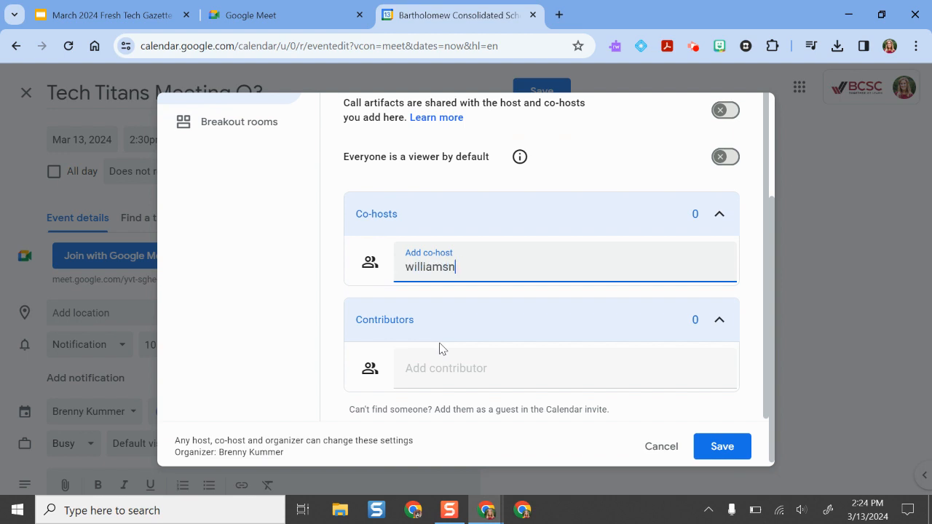